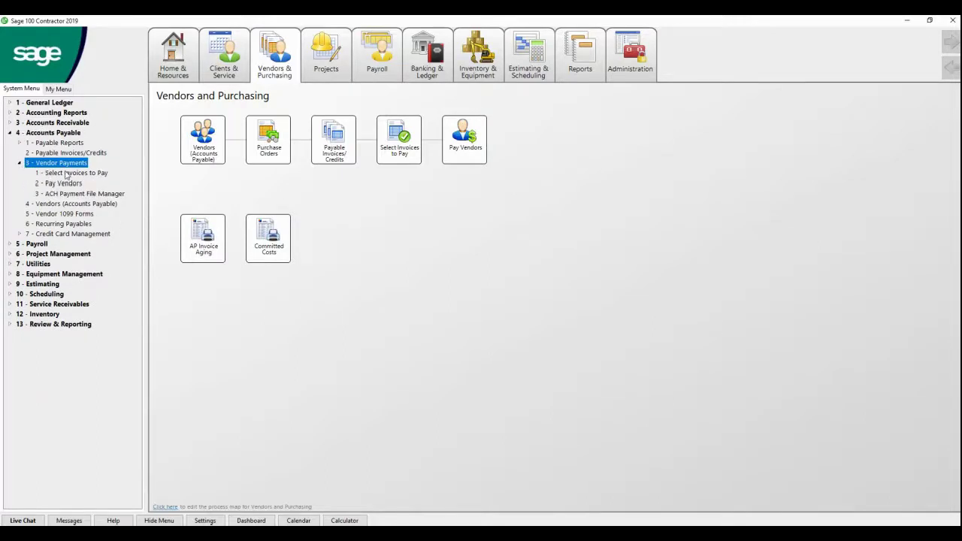
Open 4-3-1 Select Invoices to Pay, keeping all open invoices in the selection criteria
left_click(276, 53)
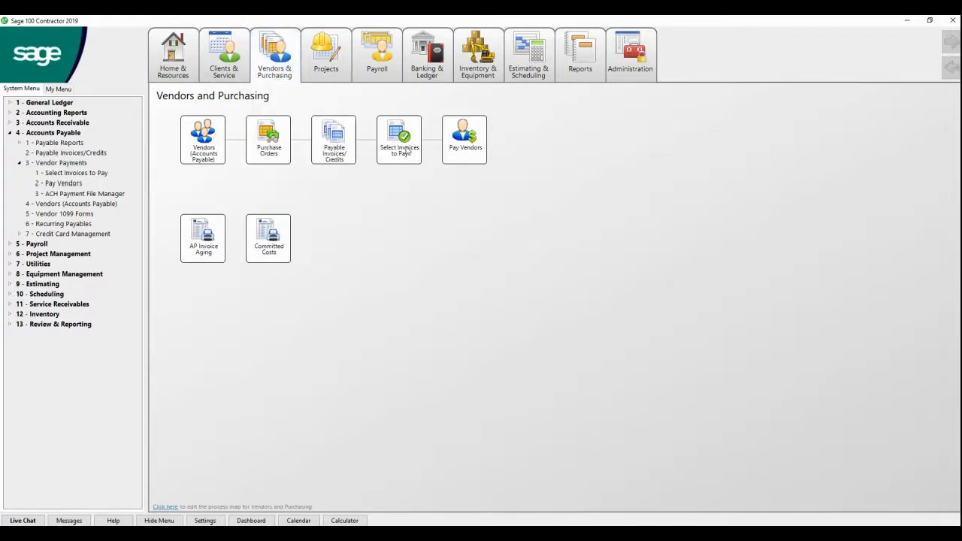
left_click(399, 139)
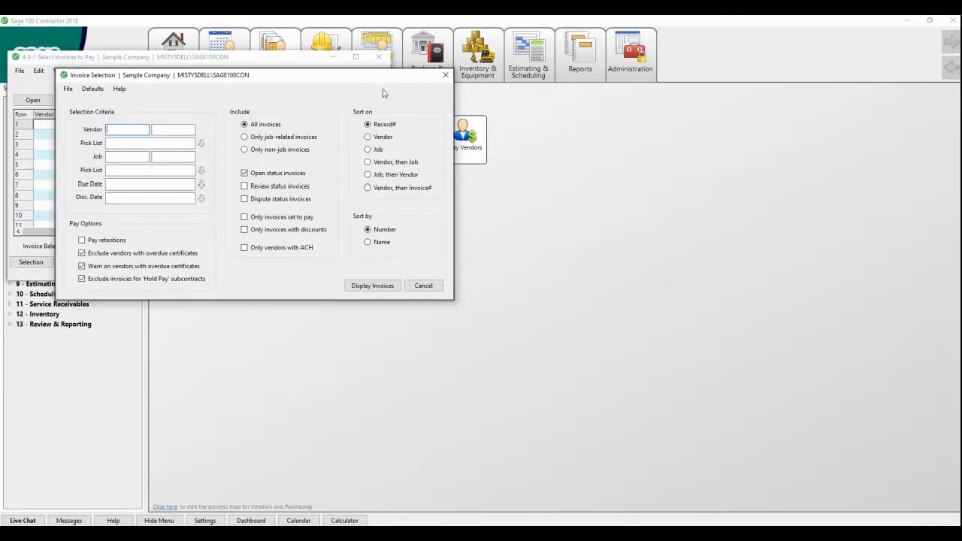
mouse_move(85, 201)
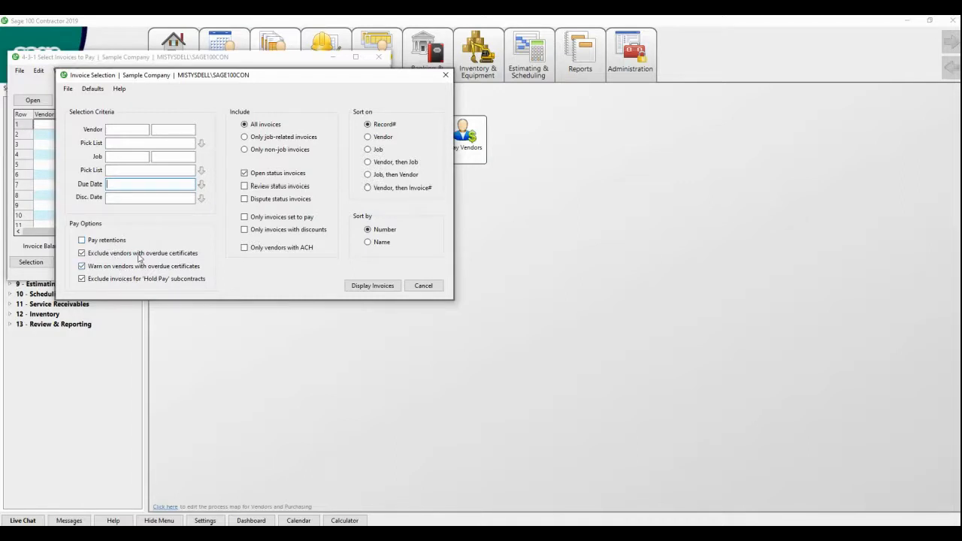
mouse_move(141, 266)
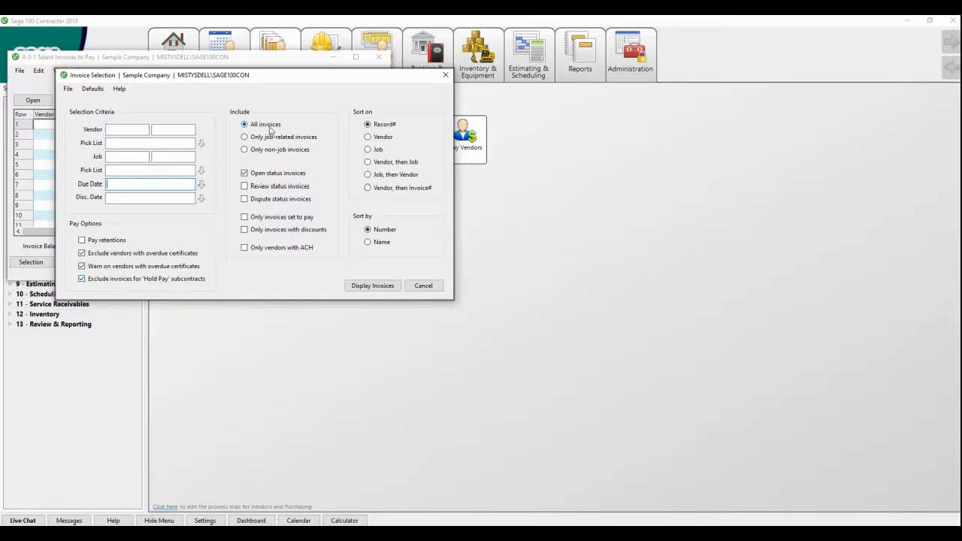
mouse_move(268, 154)
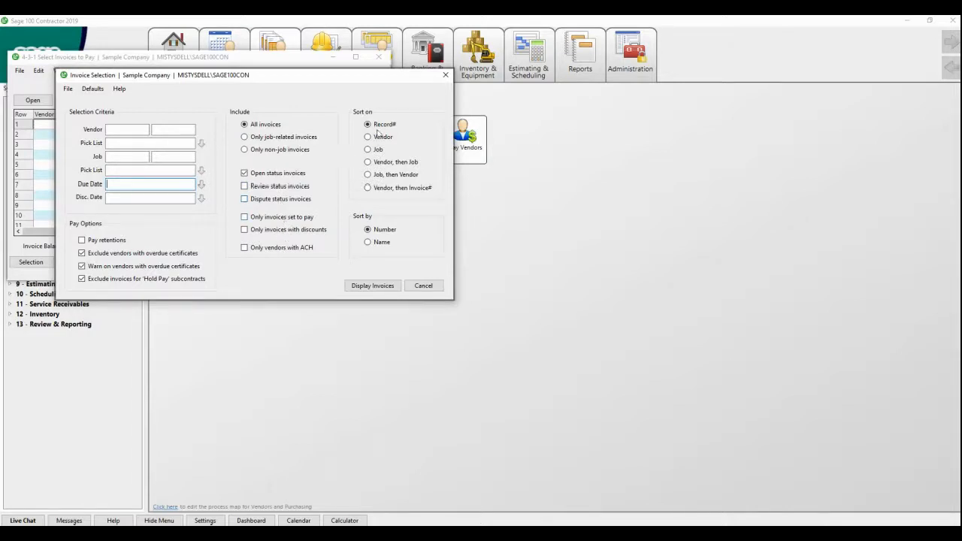
mouse_move(372, 192)
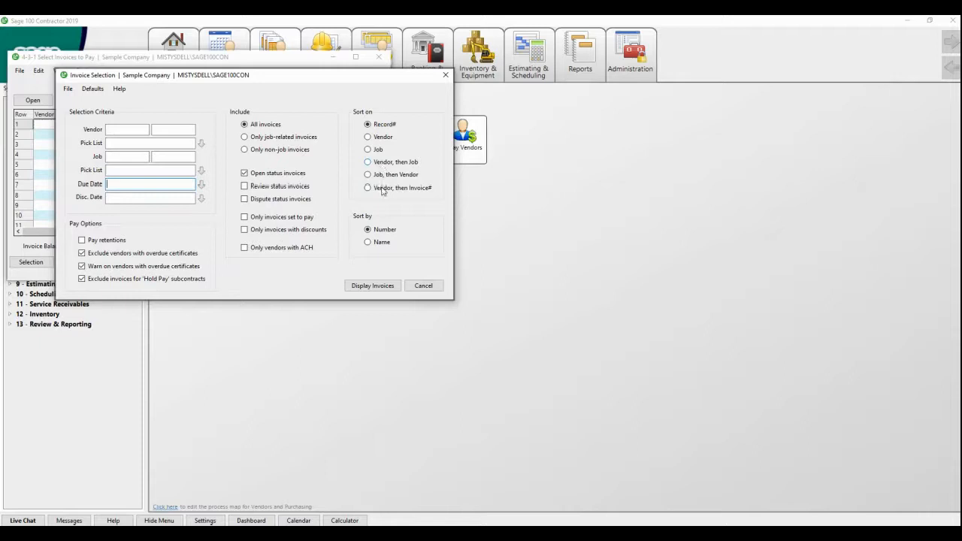
mouse_move(372, 285)
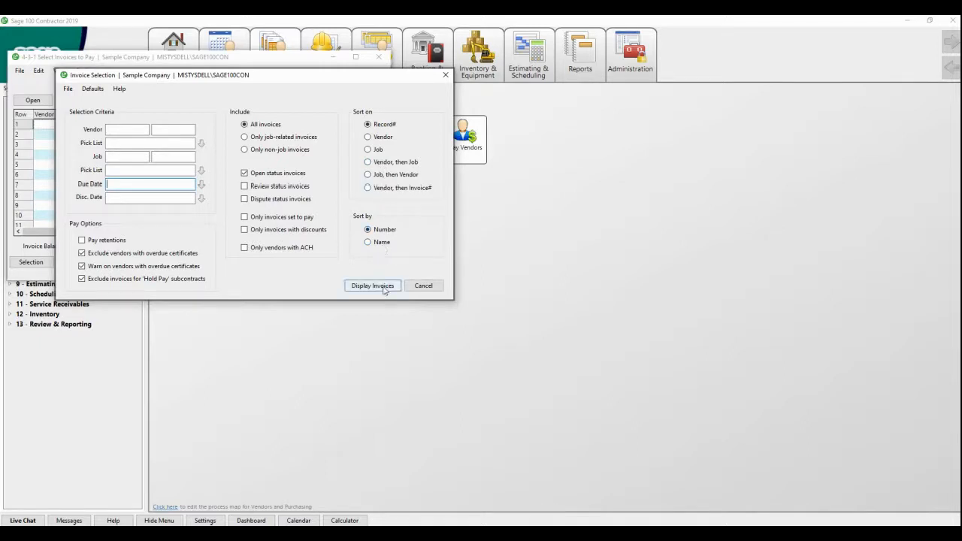
Display the open invoices, dismiss the expired-certificates warning, and maximize the invoice list
left_click(372, 286)
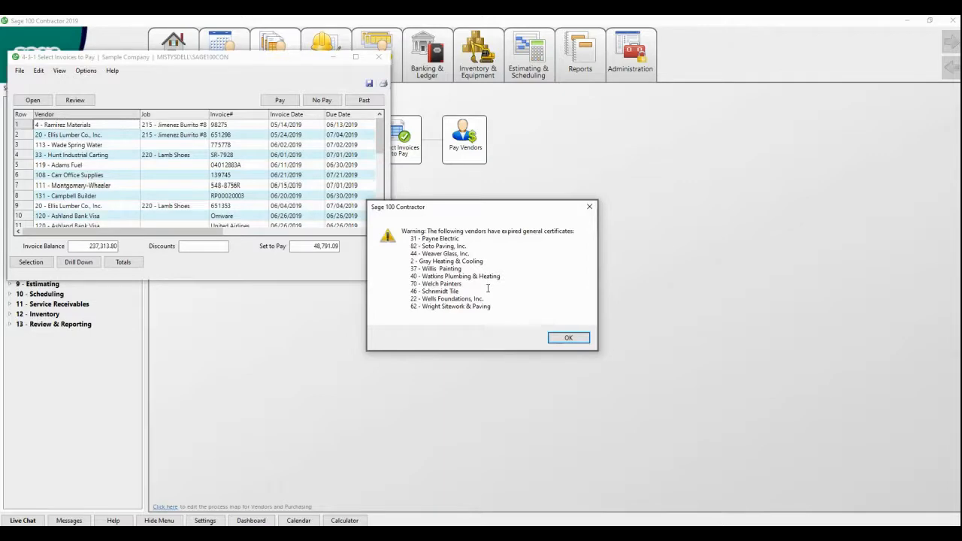
left_click(568, 338)
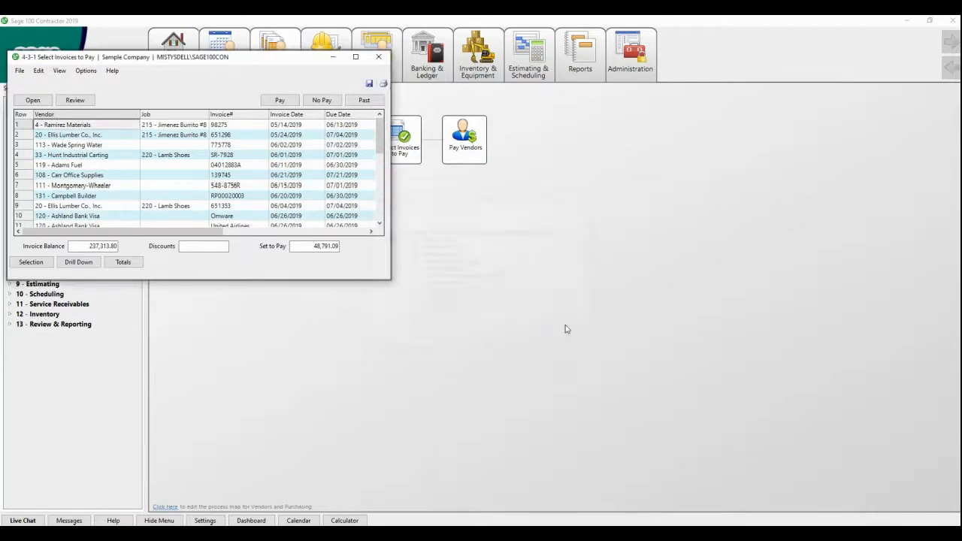
left_click(355, 57)
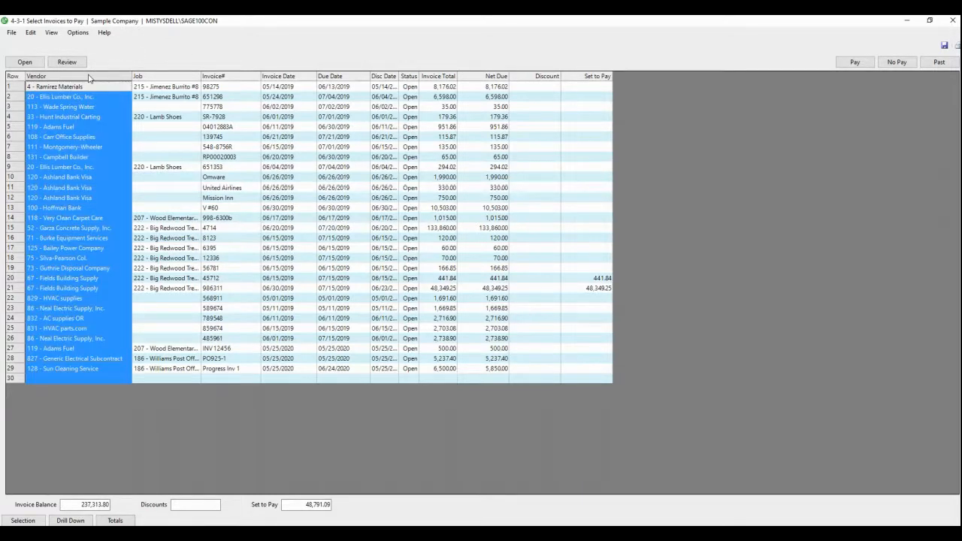
Sort the invoice list by Vendor Name from the Vendor column header
right_click(93, 79)
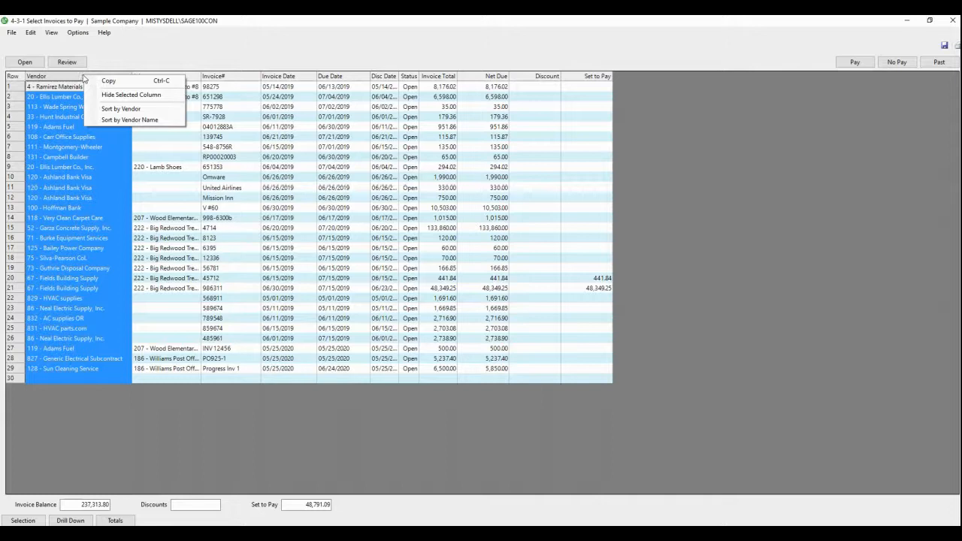
left_click(121, 108)
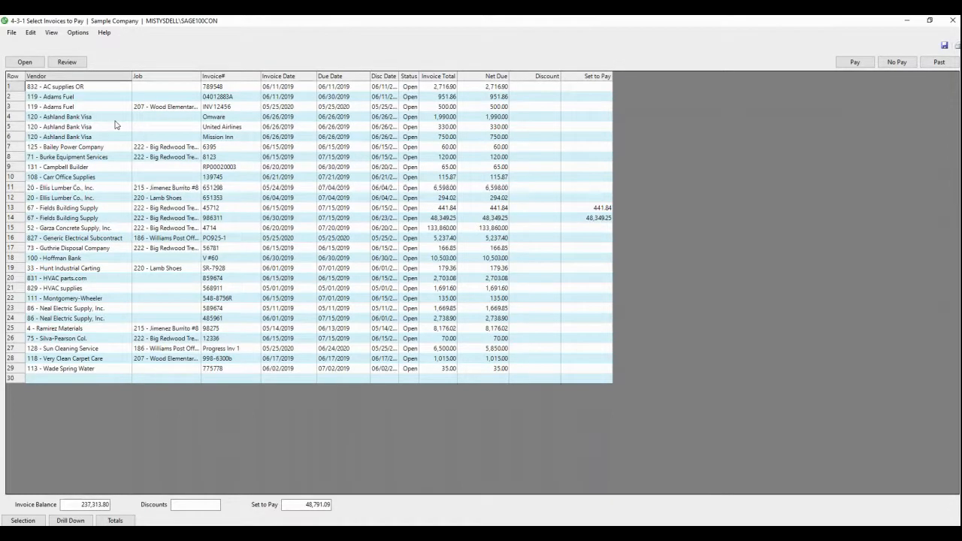
mouse_move(165, 125)
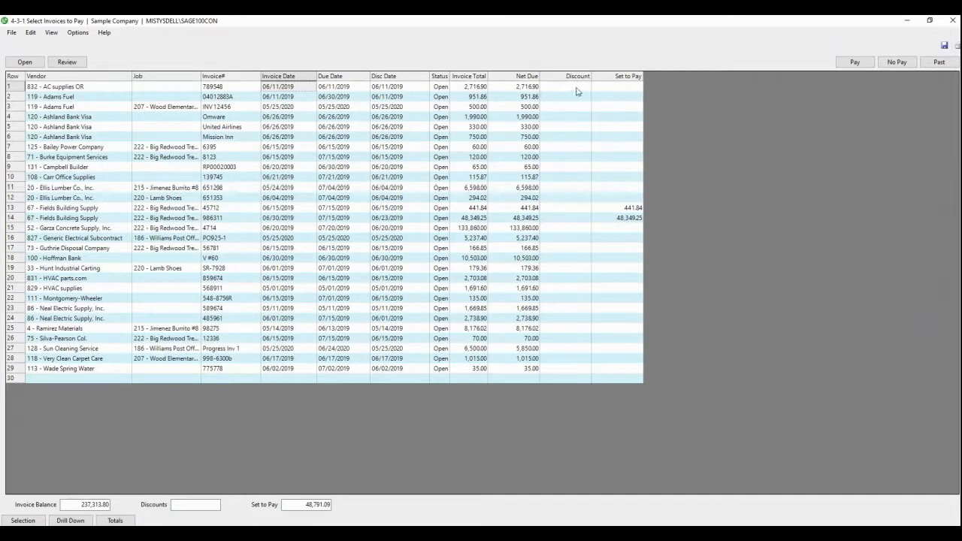
mouse_move(615, 92)
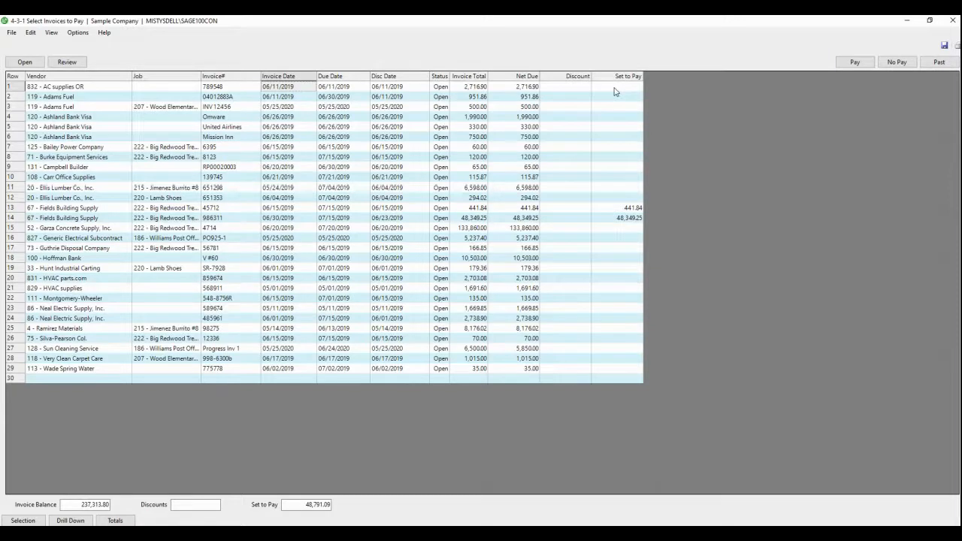
Pay AC supplies OR and the first Adams Fuel invoice in full; pay 300.00 on the second
left_click(628, 86)
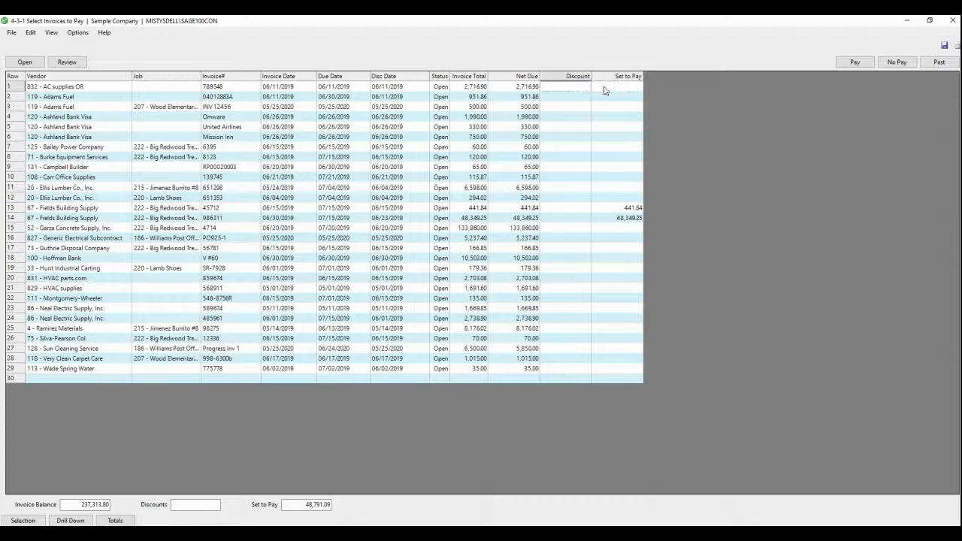
left_click(628, 87)
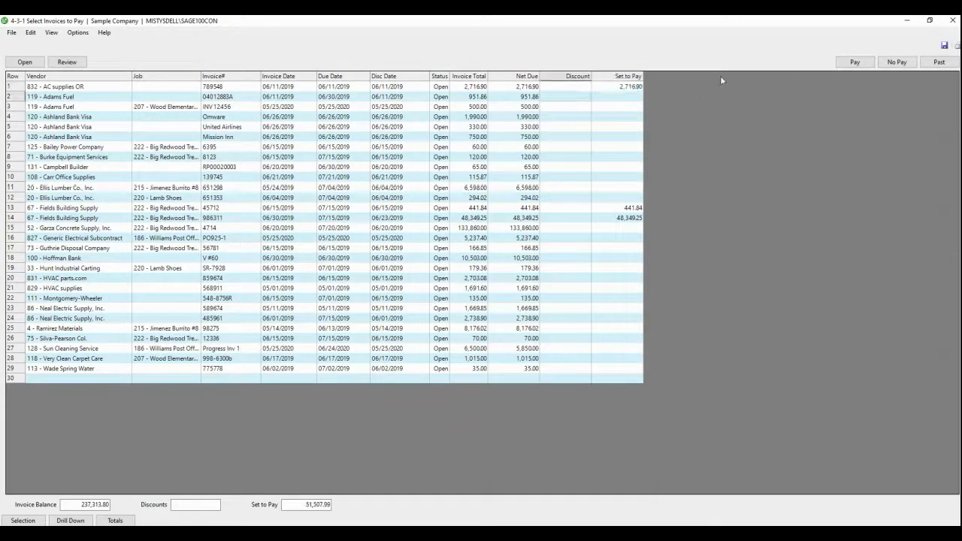
left_click(628, 97)
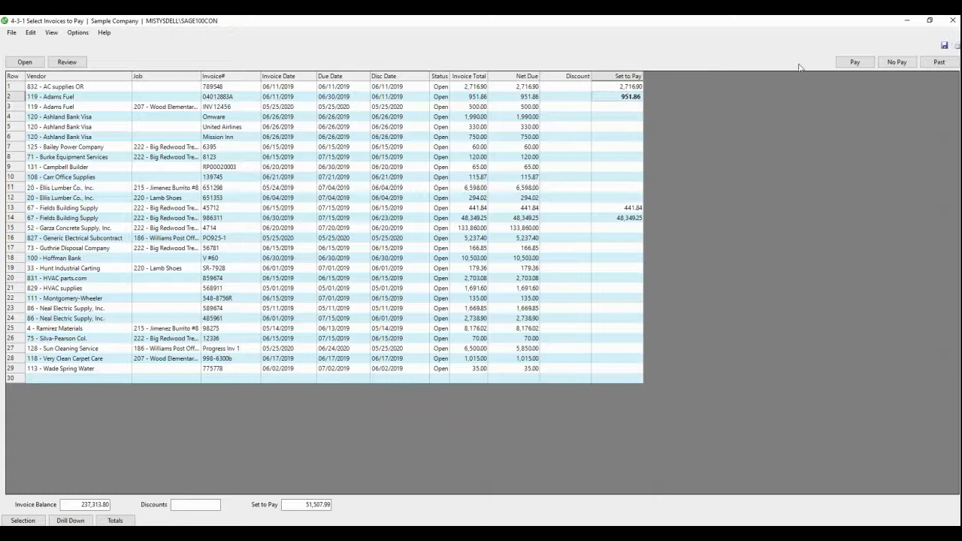
left_click(625, 106)
type("300")
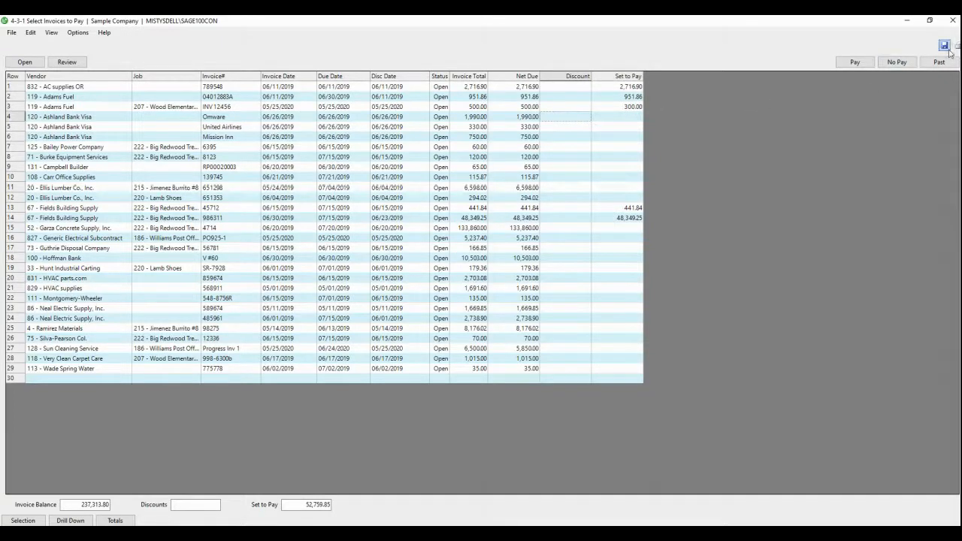
Save the payment selections and preview the Set to Pay Report totalling 52,759.85
left_click(946, 47)
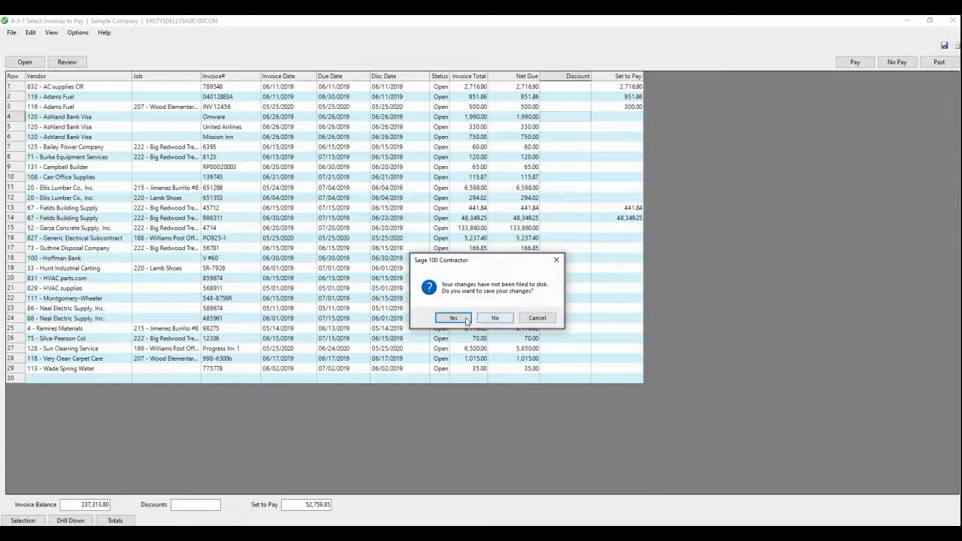
left_click(452, 319)
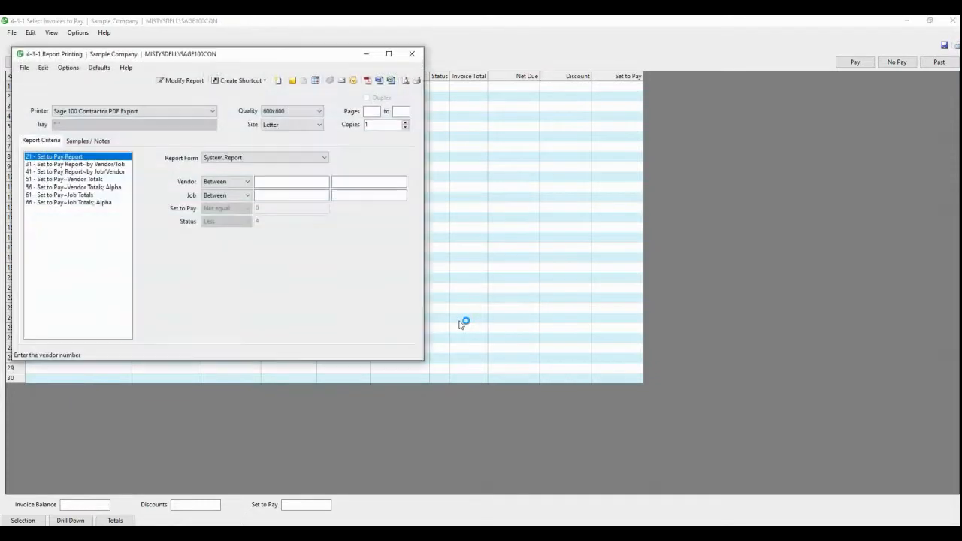
left_click_drag(226, 54, 401, 128)
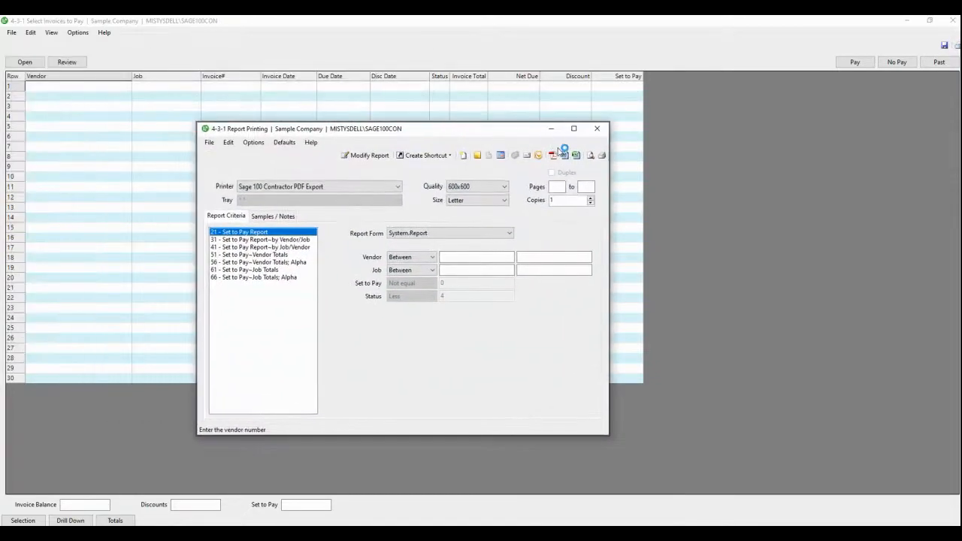
left_click(562, 155)
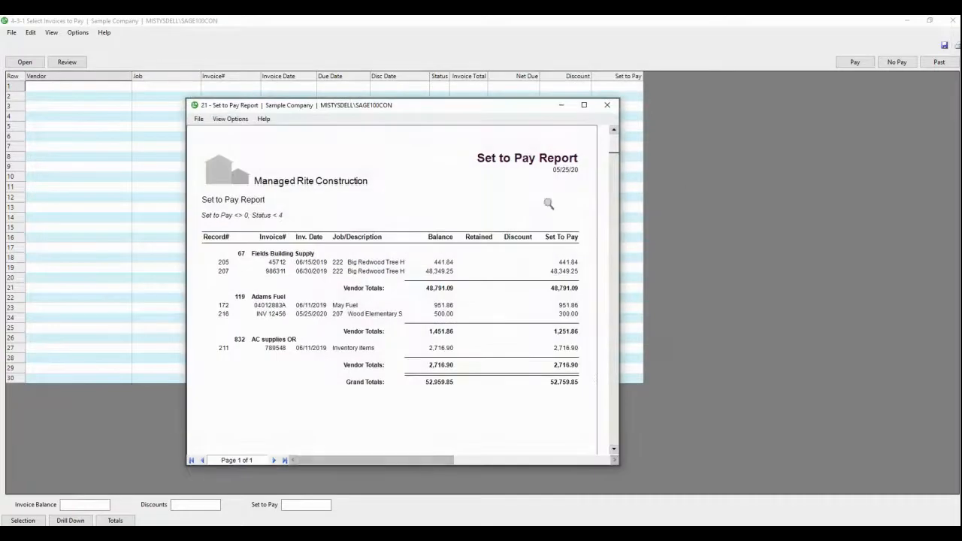
mouse_move(523, 218)
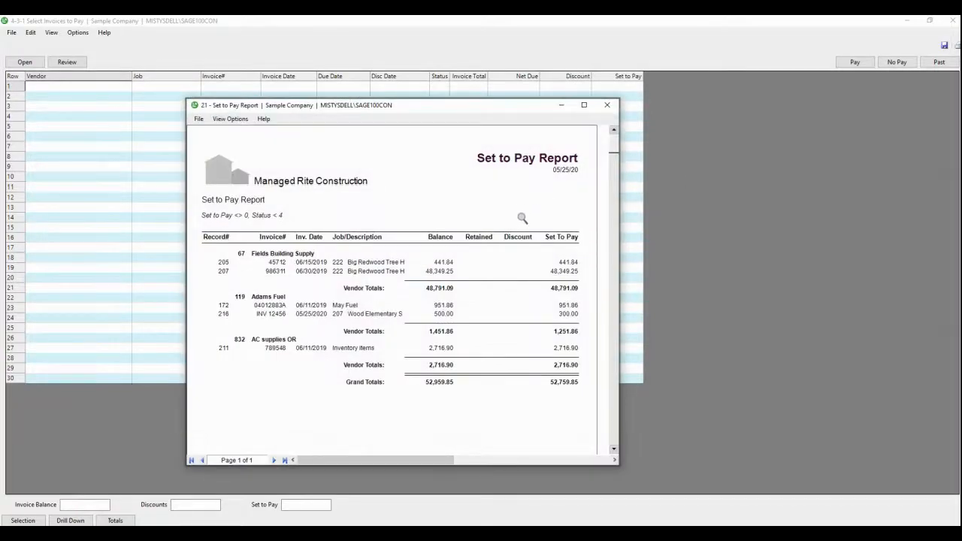
mouse_move(530, 218)
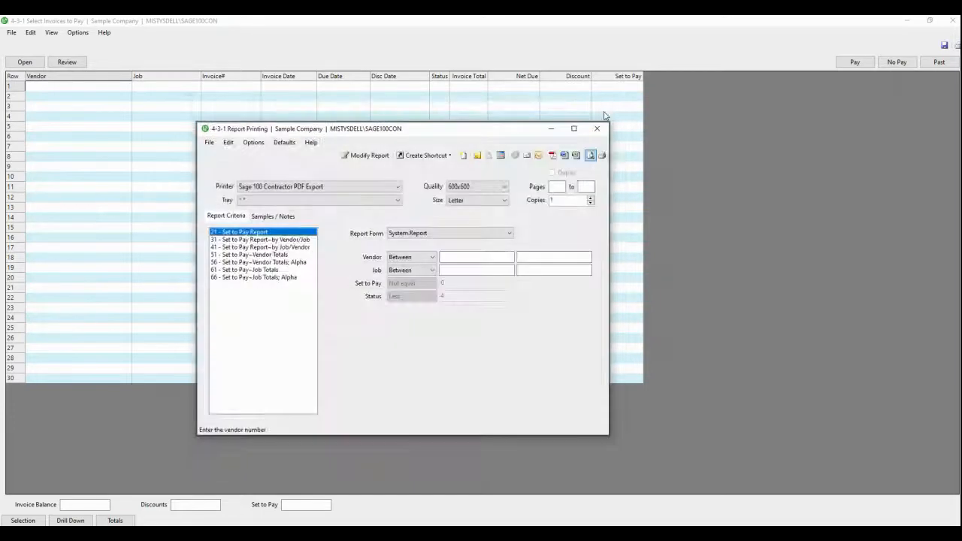
left_click(597, 129)
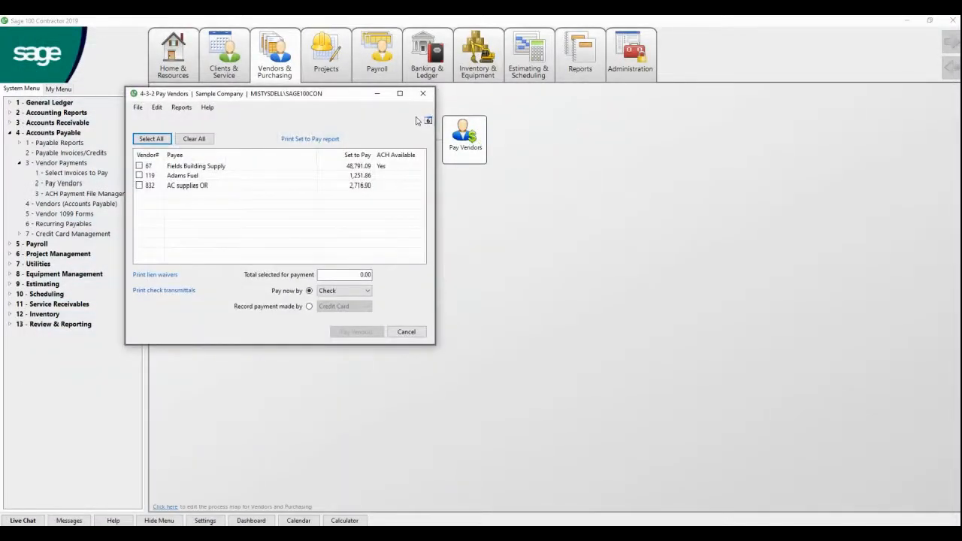
mouse_move(434, 123)
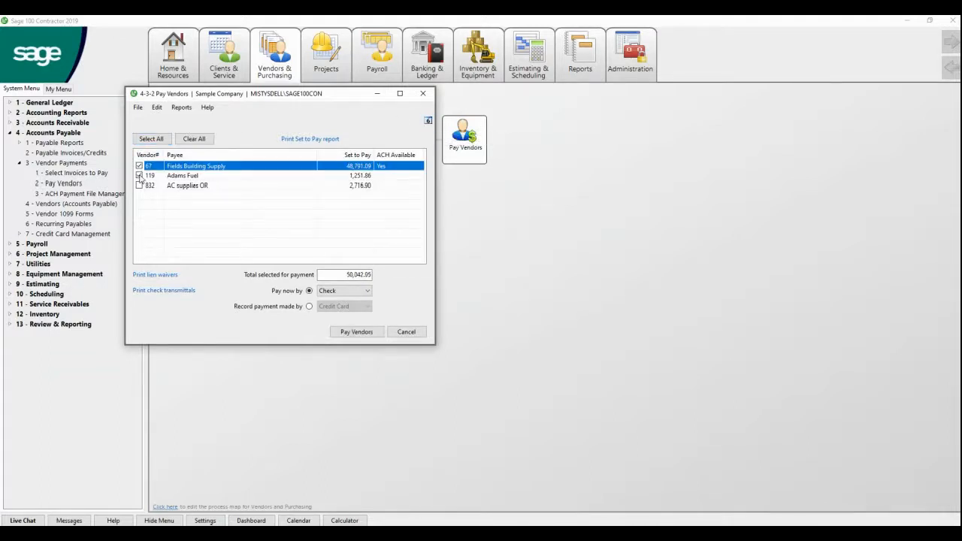
left_click(139, 185)
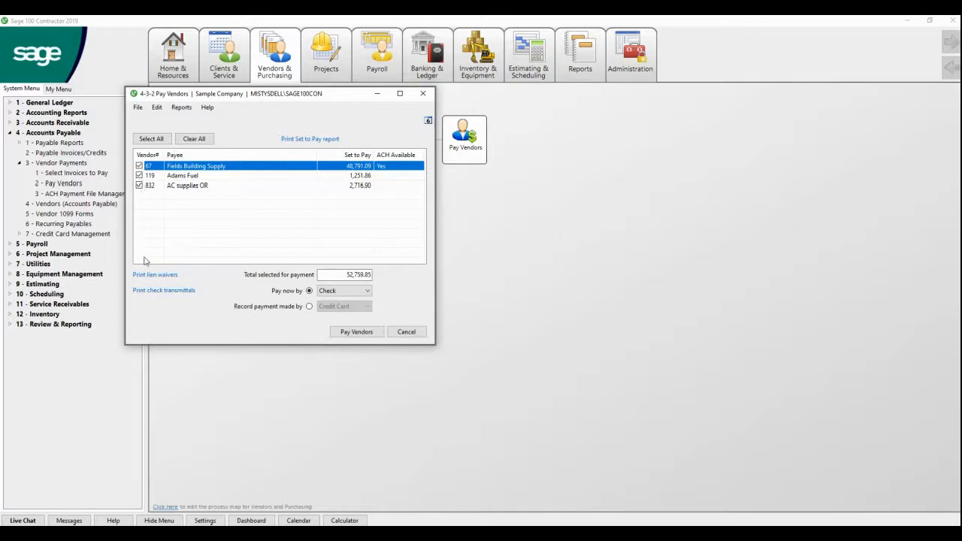
mouse_move(156, 276)
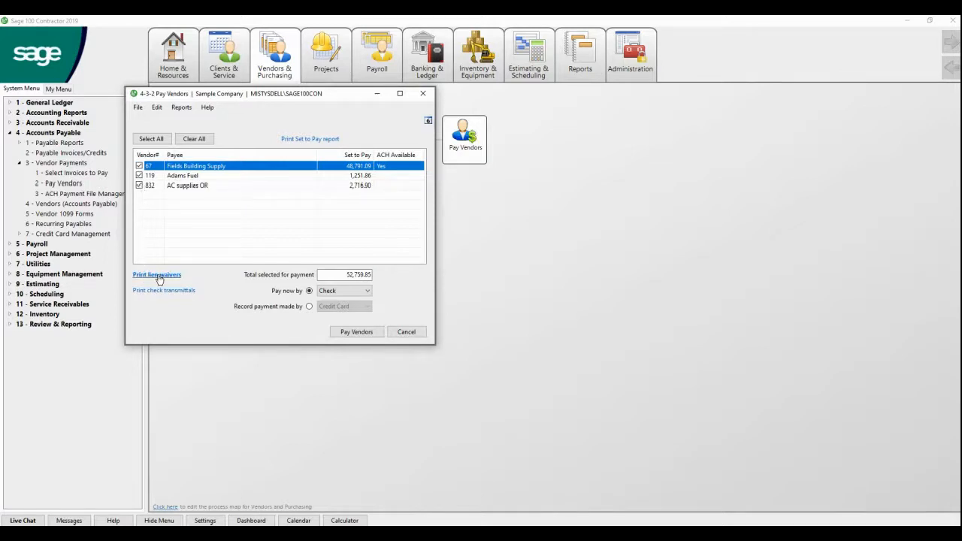
mouse_move(168, 294)
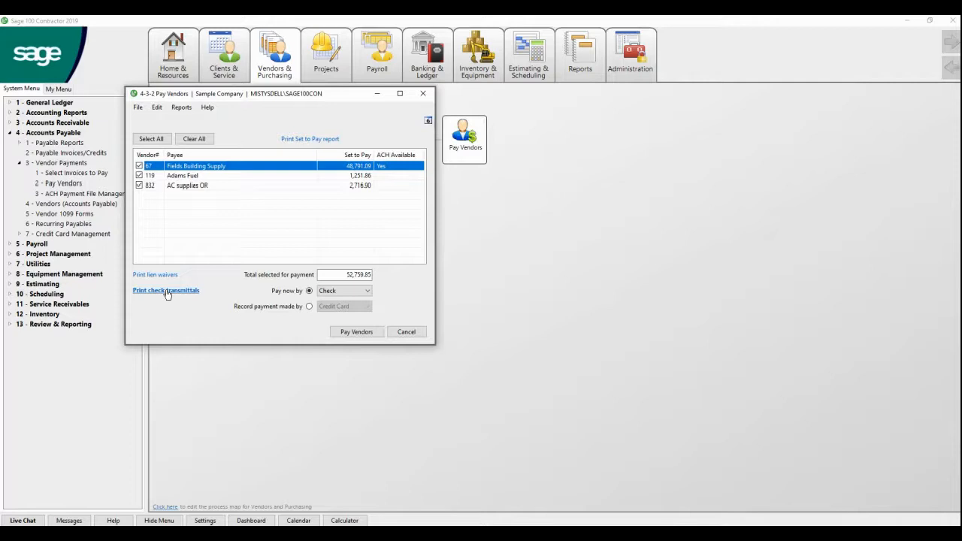
mouse_move(196, 294)
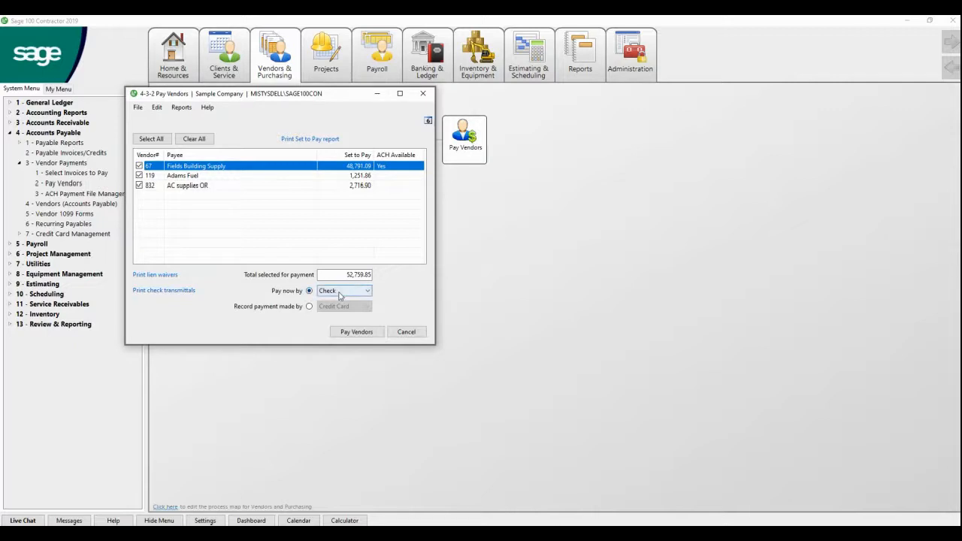
left_click(366, 291)
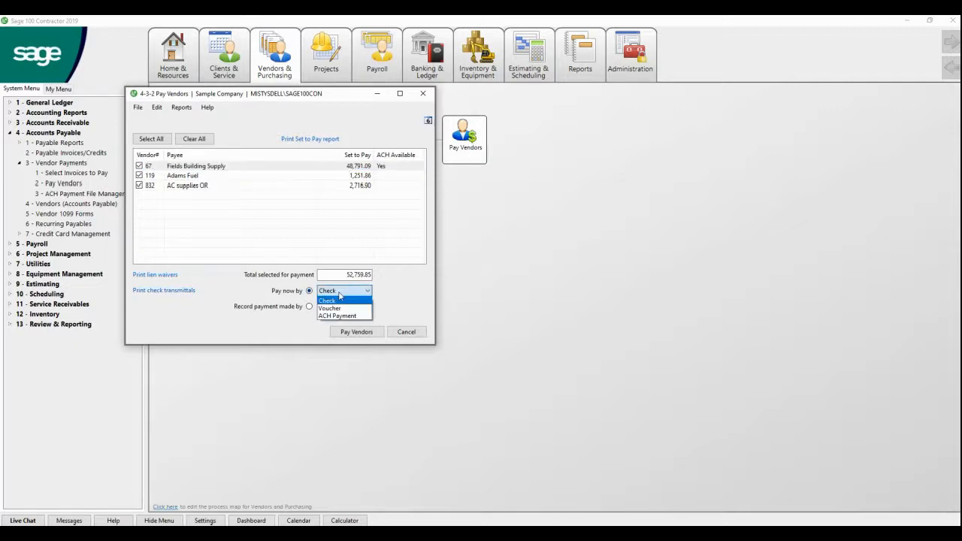
left_click(327, 300)
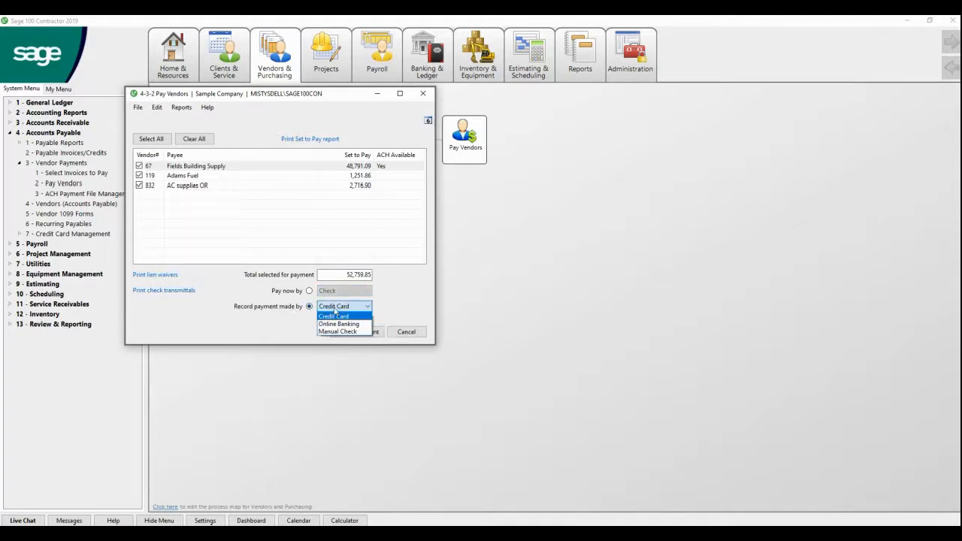
mouse_move(338, 324)
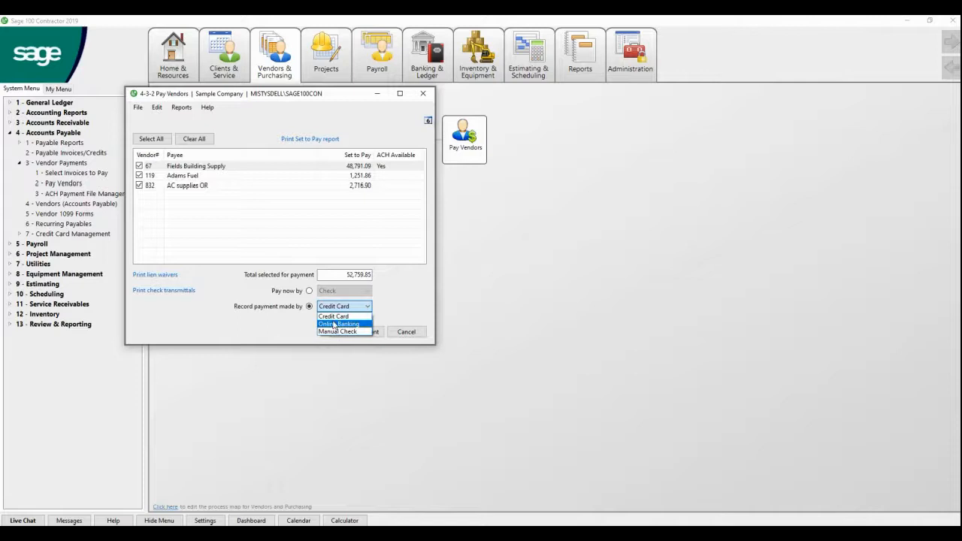
left_click(309, 291)
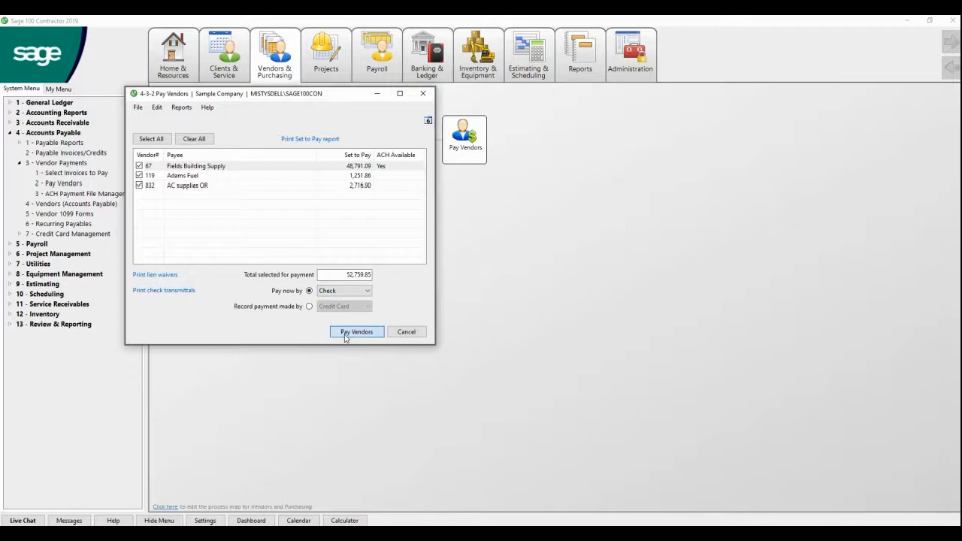
Pay vendors 67, 119 and 832 using the Check11.Check_AP form on the PDF Export printer
left_click(356, 331)
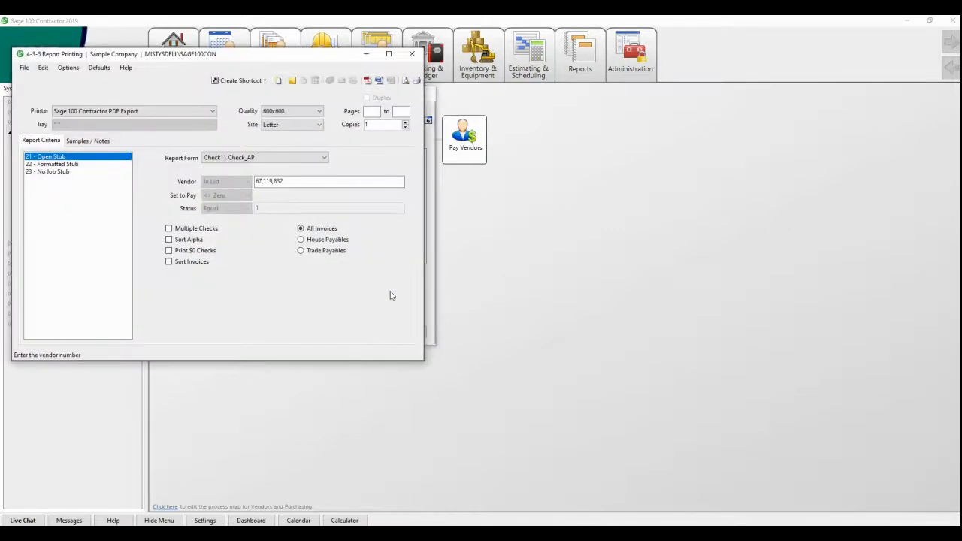
left_click(265, 157)
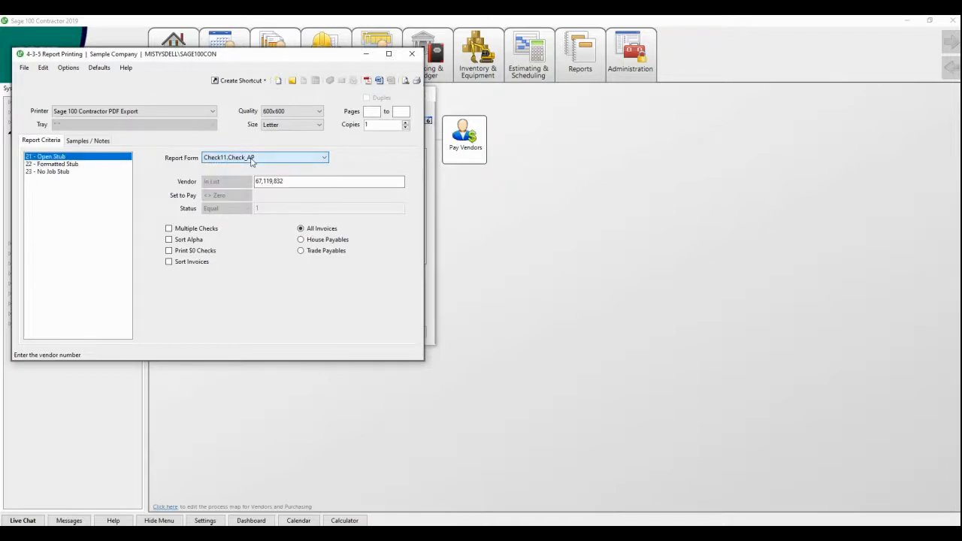
mouse_move(274, 162)
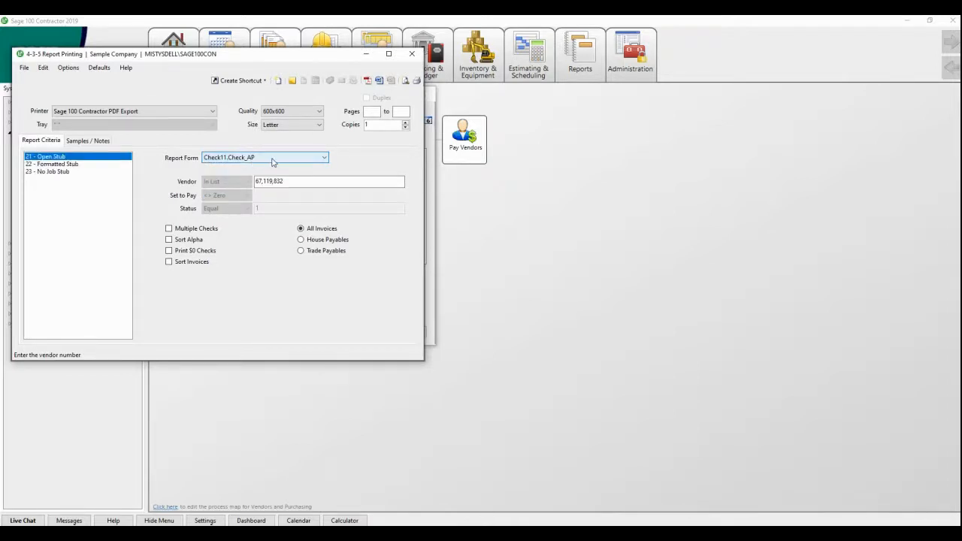
mouse_move(412, 80)
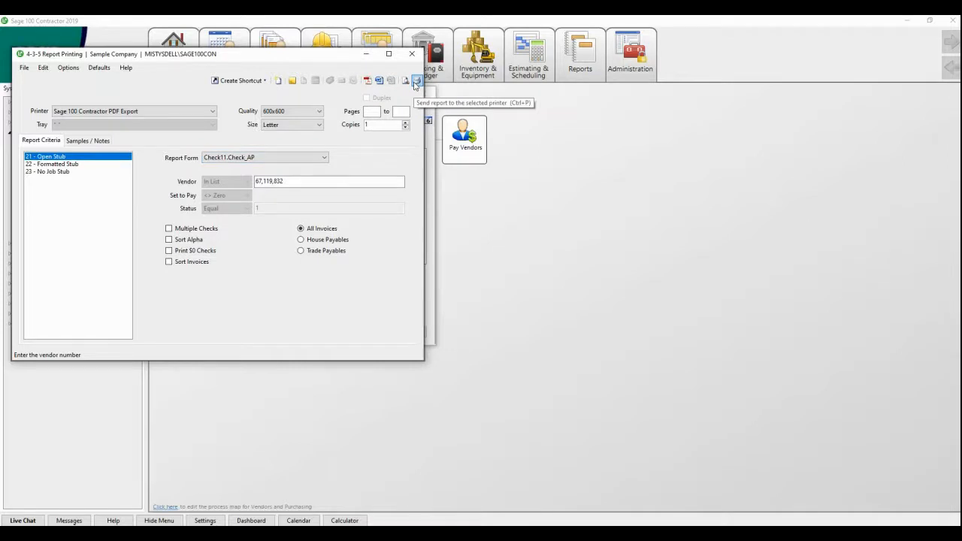
left_click(412, 80)
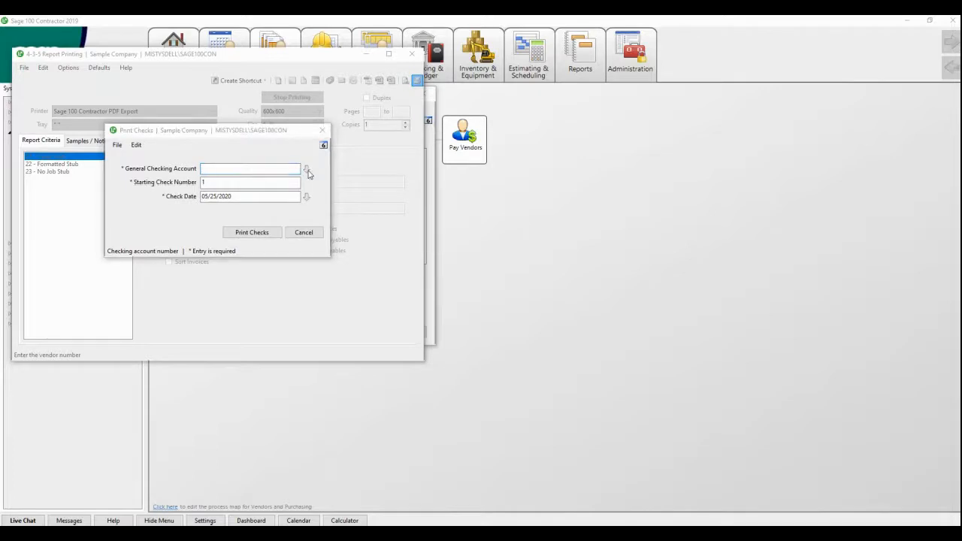
Print the three checks from 1000 General Checking, starting at 65660, and save them as PDF
left_click(306, 168)
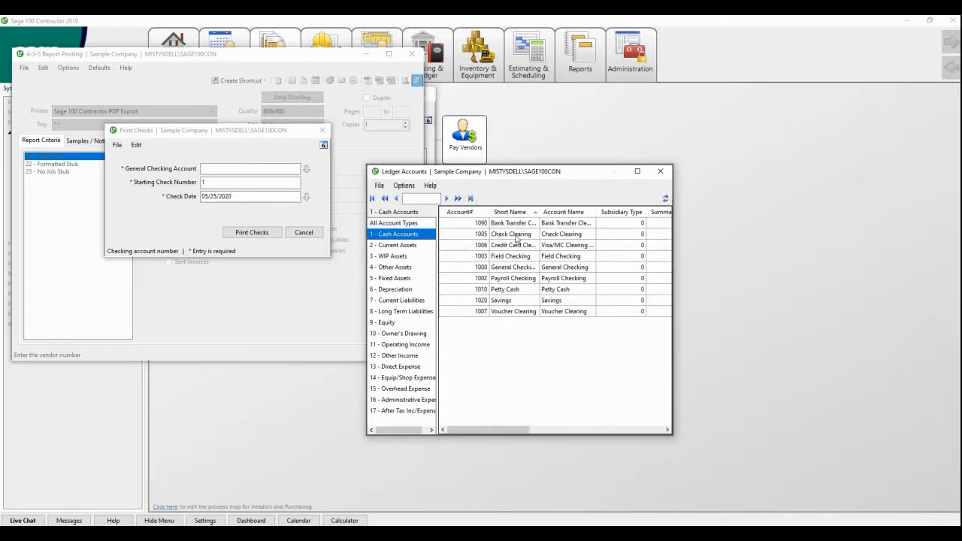
left_click(514, 267)
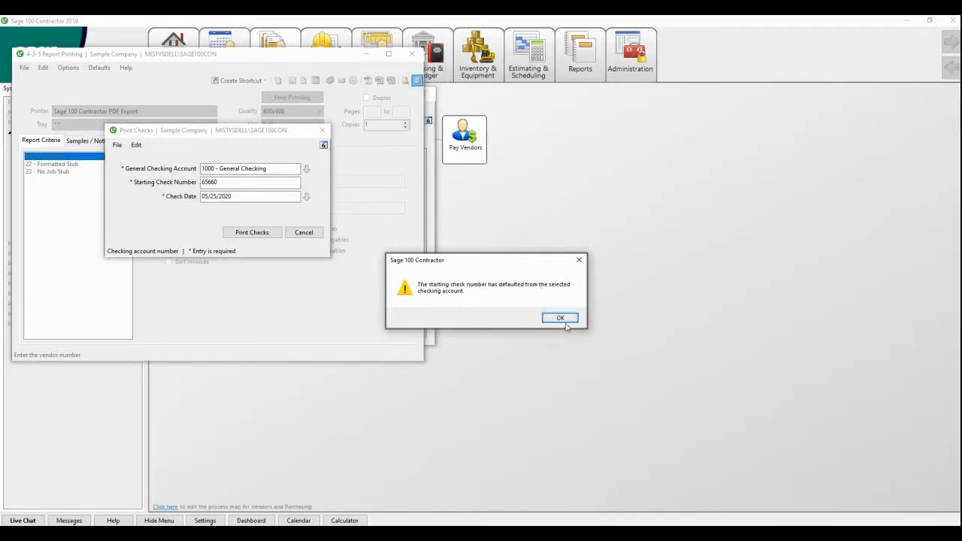
left_click(560, 317)
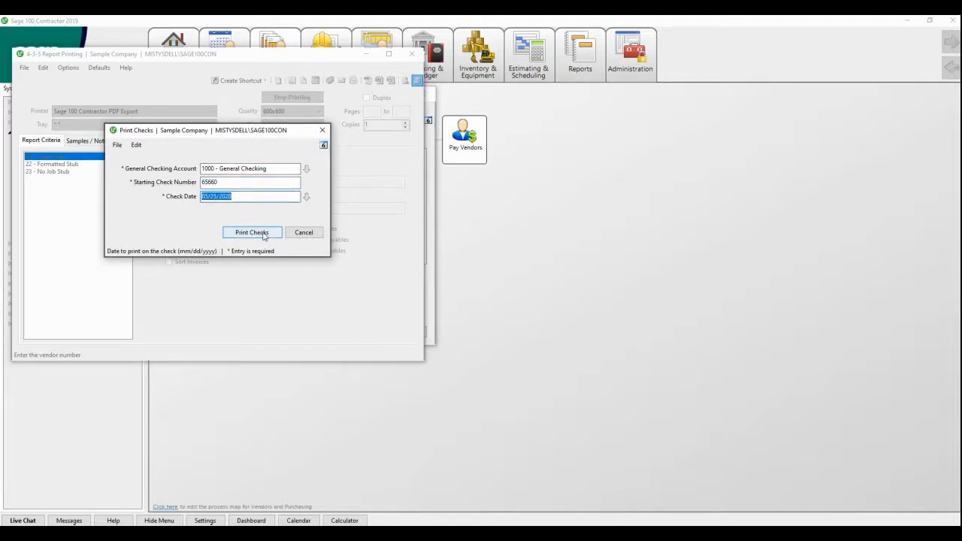
left_click(251, 232)
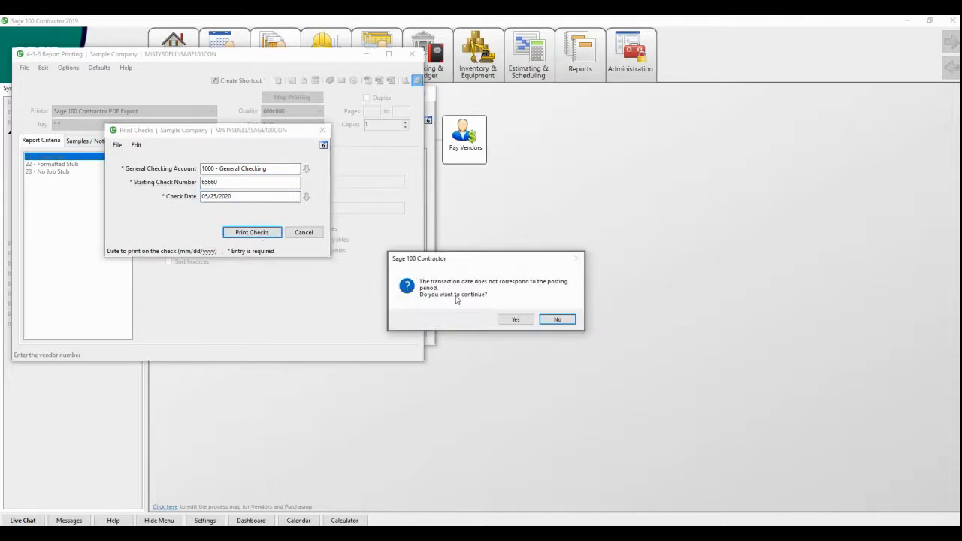
left_click(516, 319)
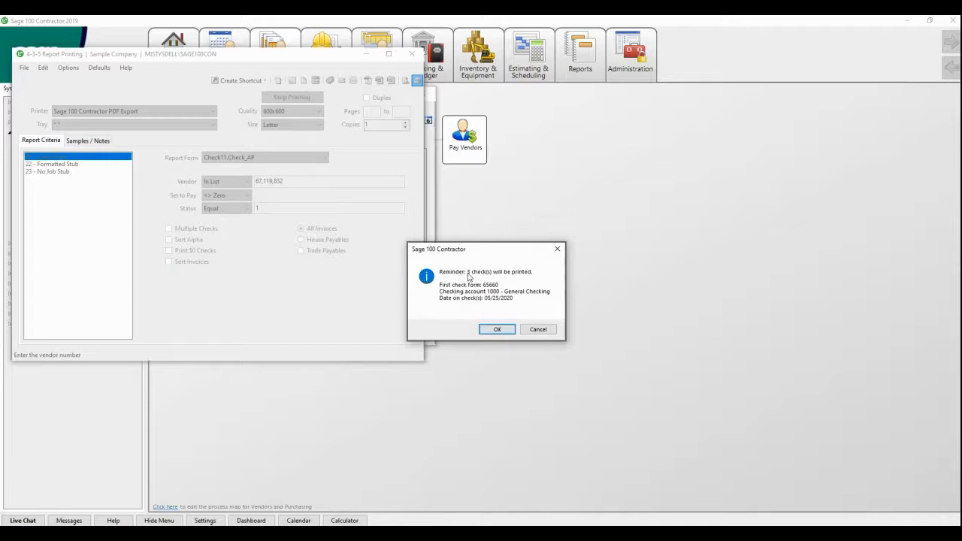
mouse_move(472, 280)
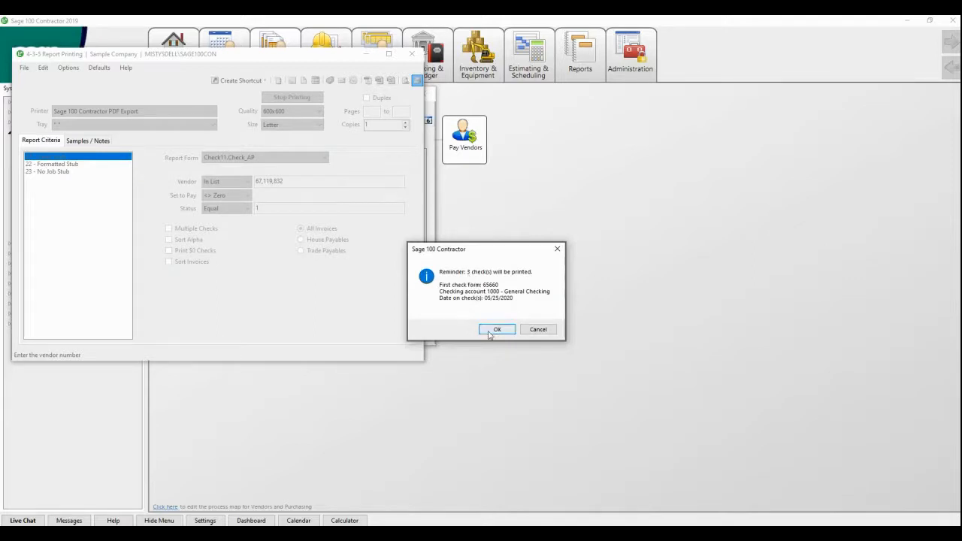
left_click(497, 329)
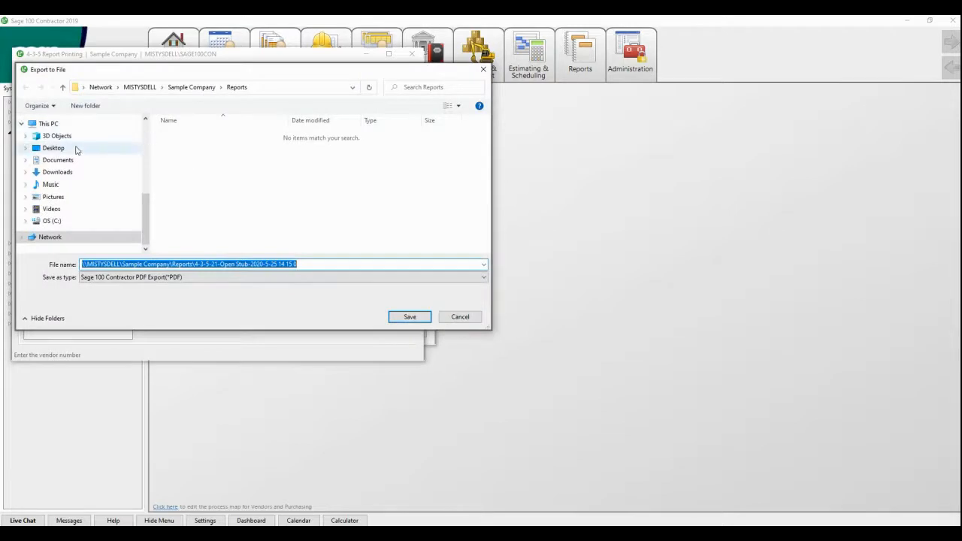
left_click(409, 316)
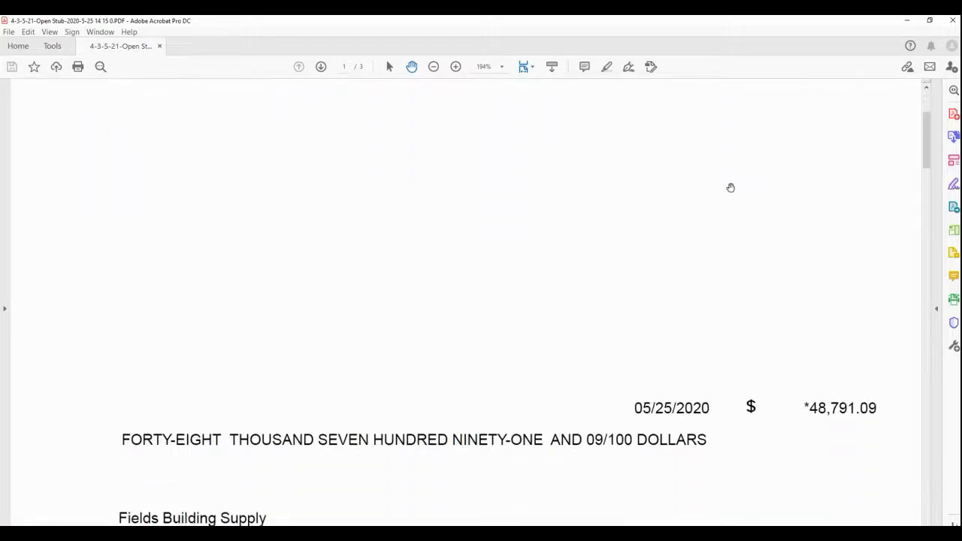
Scroll through the three-page check PDF, starting with the 48,791.09 Fields Building Supply check
scroll("down", 3)
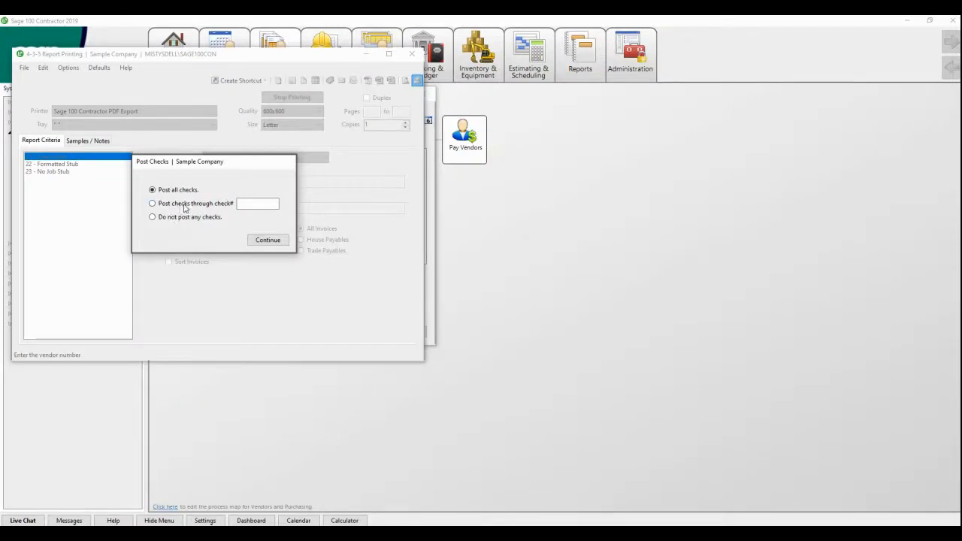
Post all printed checks, switching from 'through check 65555' to Post all checks
left_click(152, 203)
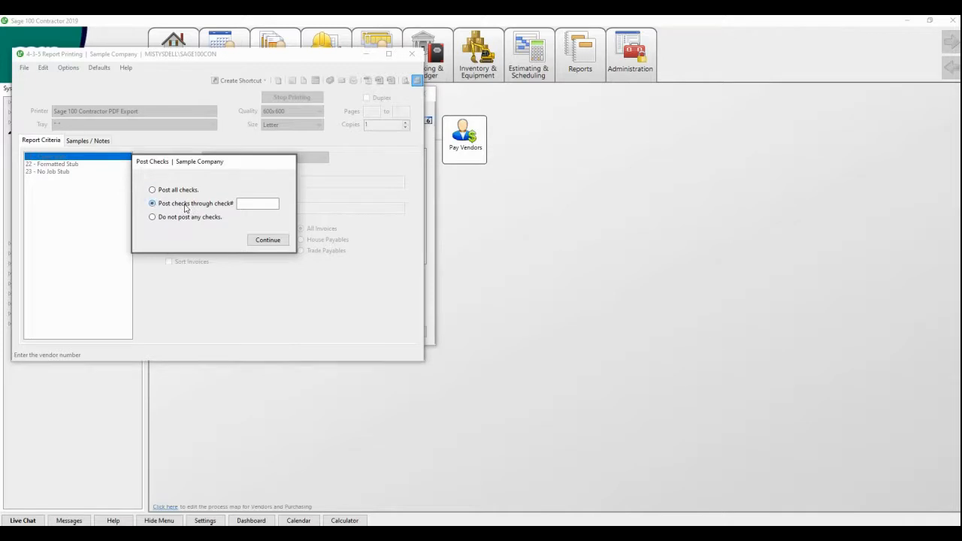
left_click(258, 204)
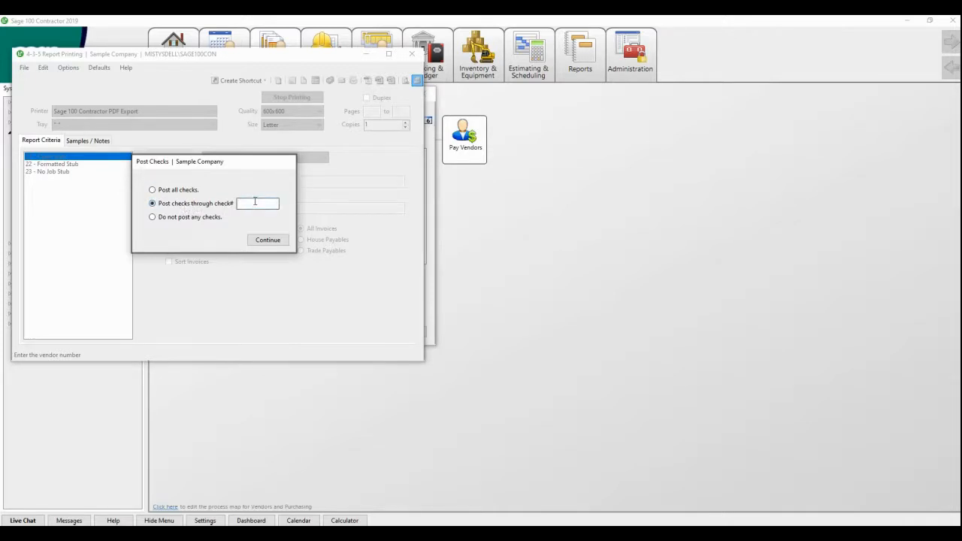
type("65555")
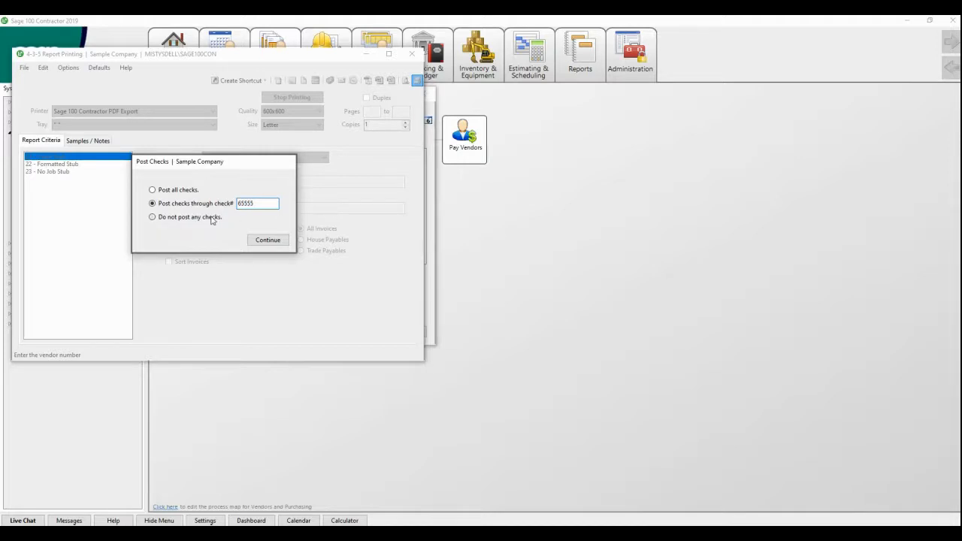
left_click(150, 189)
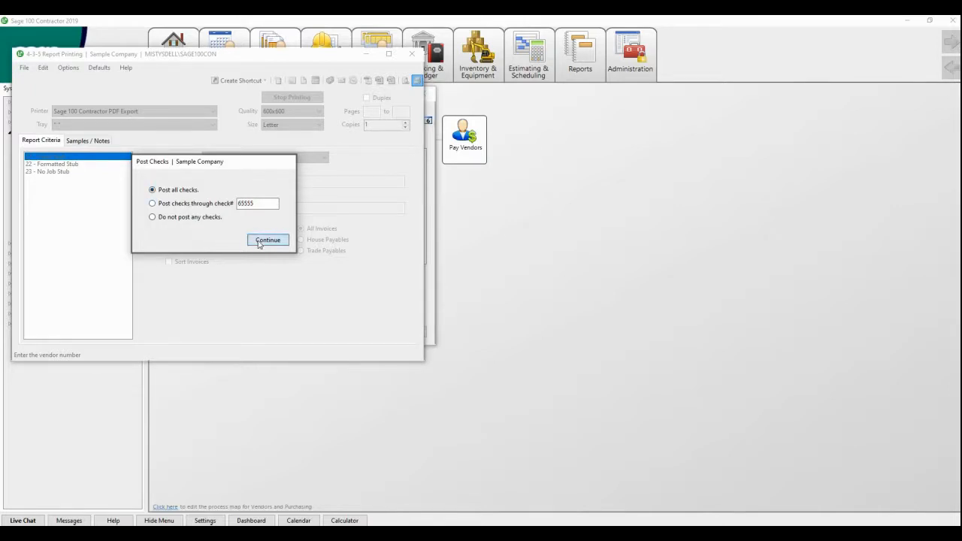
left_click(268, 240)
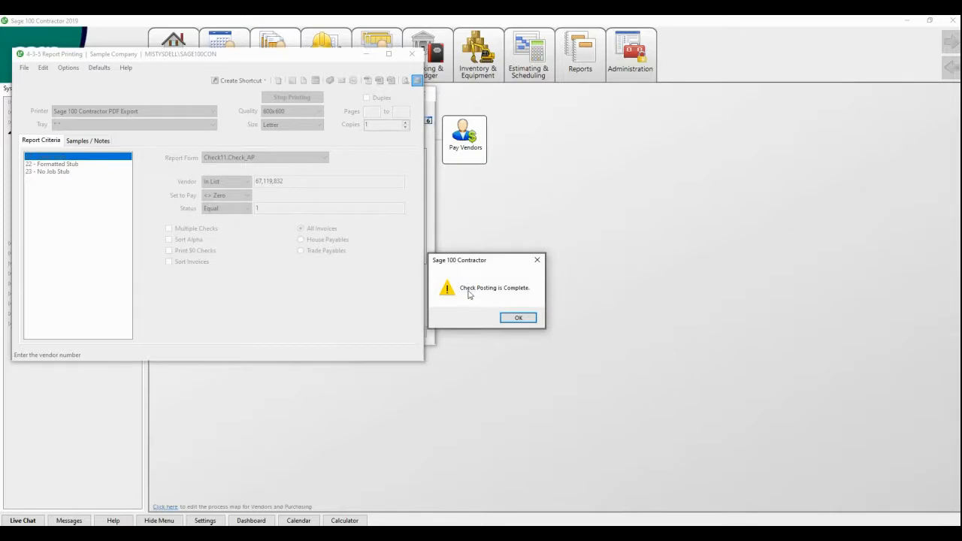
left_click(518, 318)
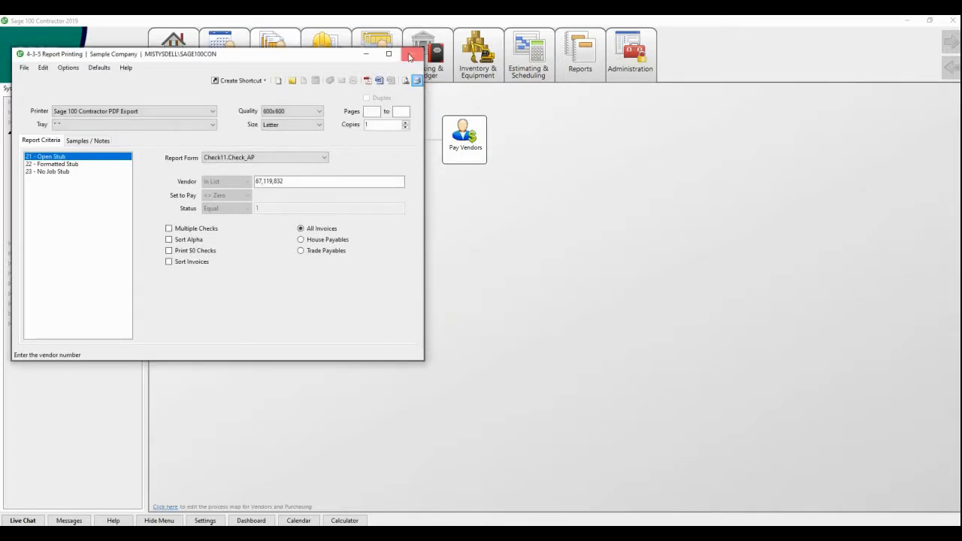